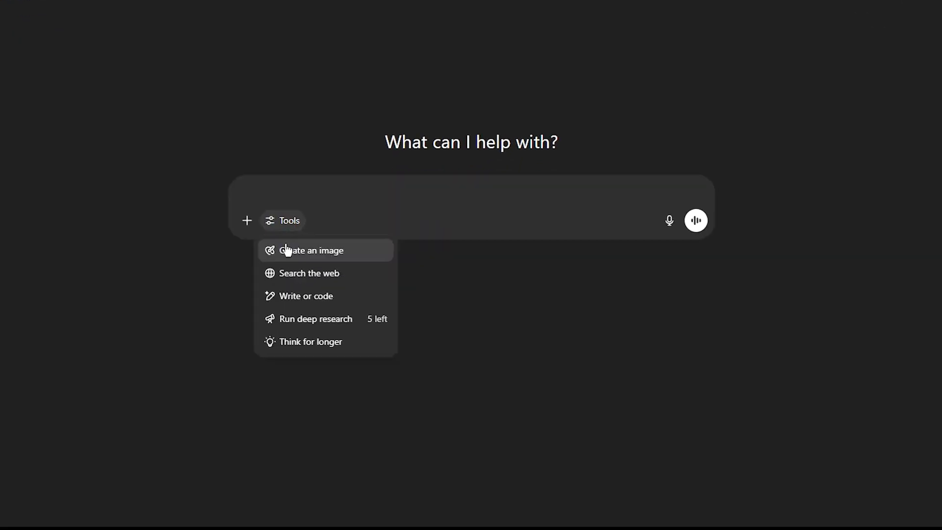
# - Request a Lucy-and-Joe forest day-trip story, then a narrated 15-scene breakdown of it
pyautogui.click(311, 250)
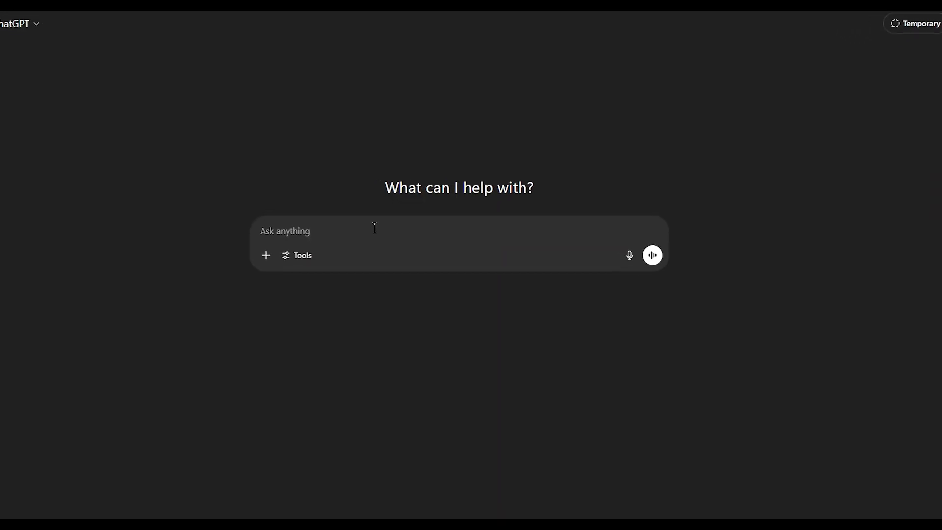
pyautogui.write('I have two characters: Lucy, a 5-year-old girl, and her father Joe. They go on a day trip to the forest for camping. Later that night, Lucy hears a strange sound and goes on a little nighttime adventure. Complete the full story from beginning to end in about 500 characters.')
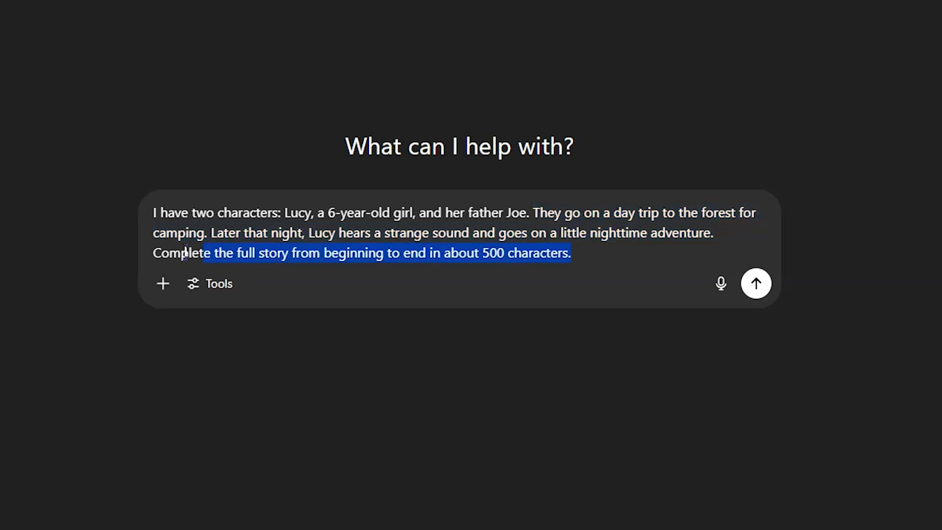
pyautogui.click(643, 259)
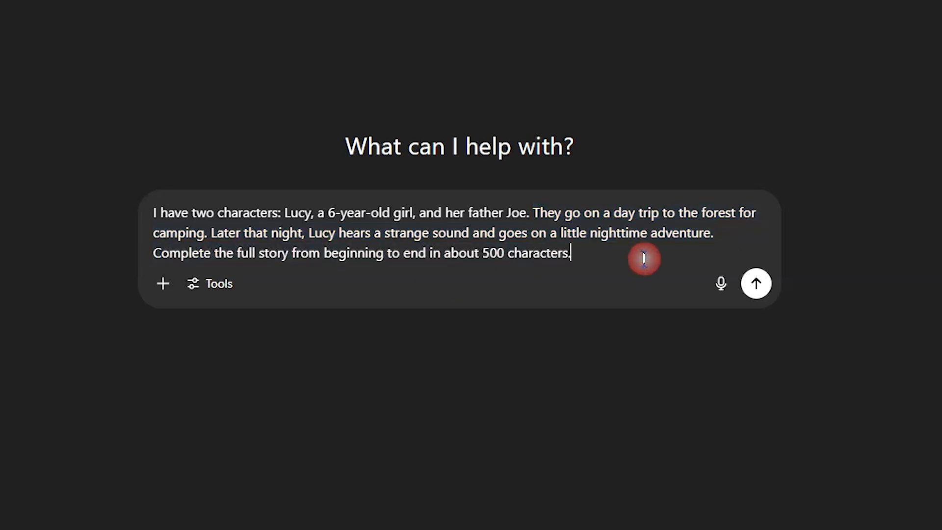
pyautogui.click(756, 284)
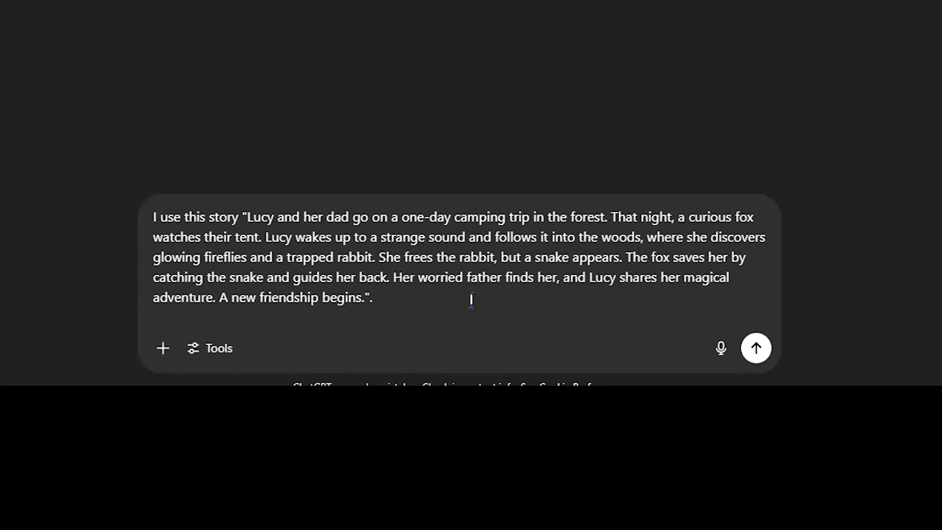
pyautogui.write('Break this story down into 15 different scenes, write a narration for each part, and generate detailed AI image prompts for each scene in Studio Ghibli style with 3:2 aspect ratio.')
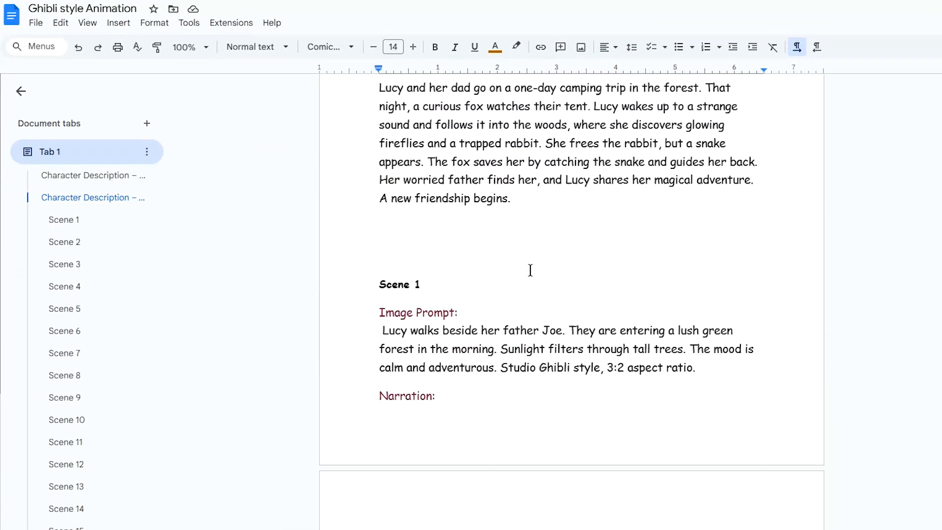
# - Scroll the Ghibli style Animation doc to Scene 1 and select its image prompt
pyautogui.scroll(-3)
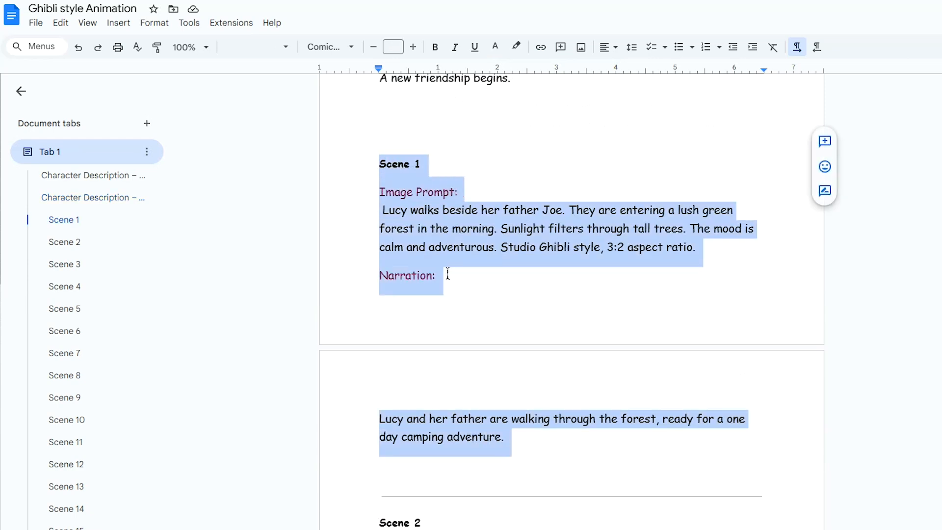
pyautogui.click(696, 247)
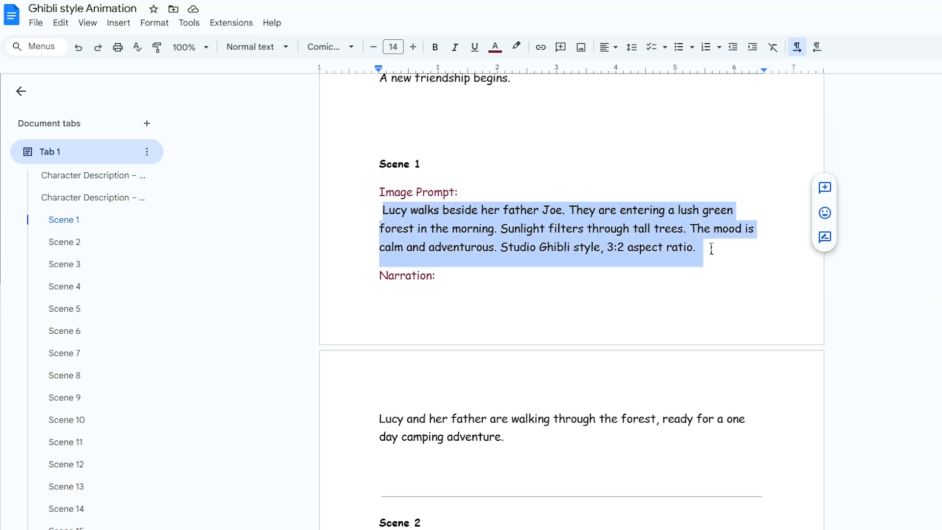
pyautogui.click(392, 418)
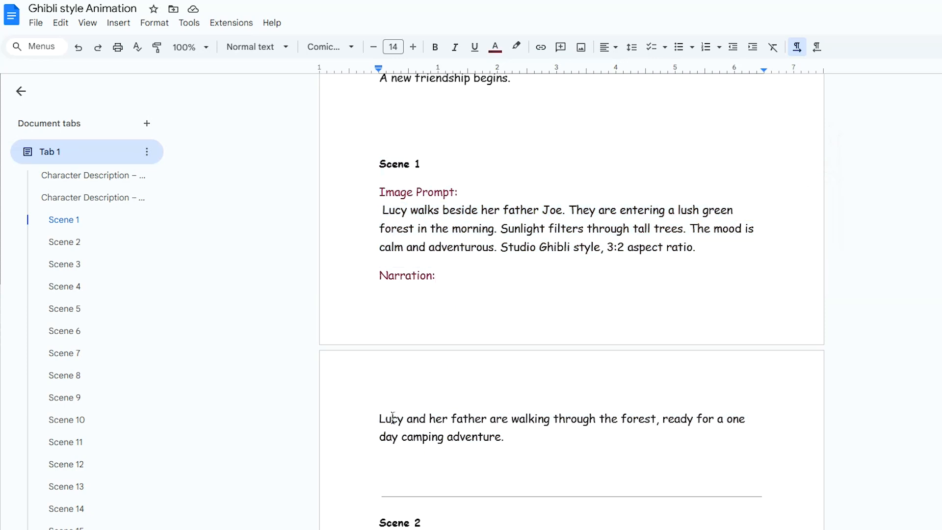
pyautogui.scroll(-3)
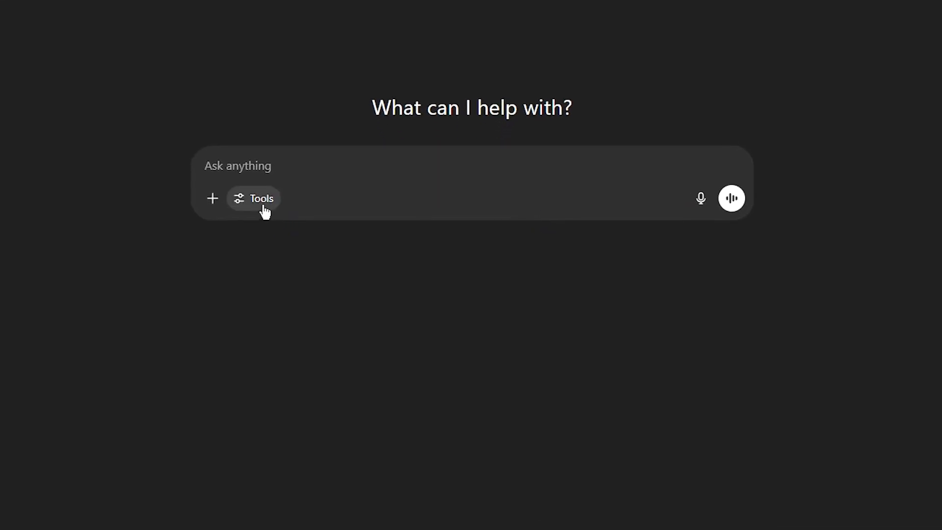
pyautogui.click(253, 199)
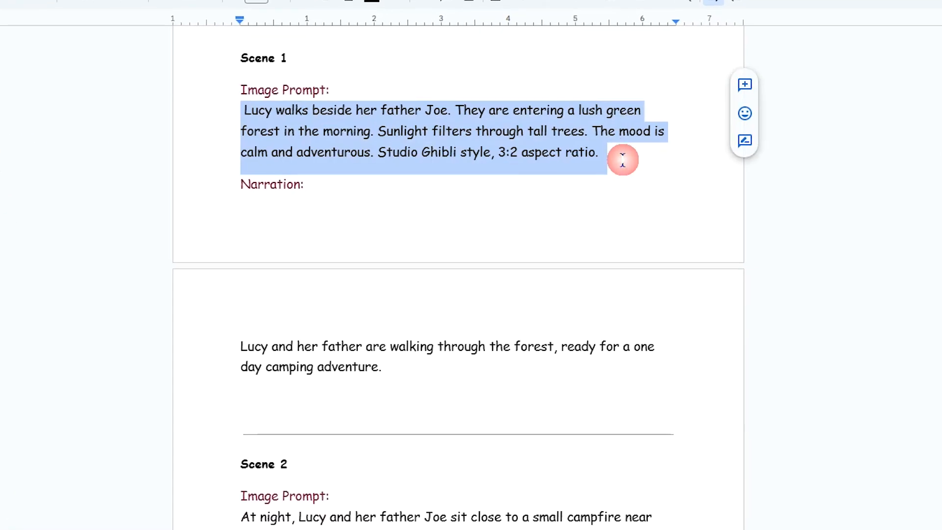
# - Highlight the names Lucy and Joe, then scroll to their character description prompts
pyautogui.click(260, 110)
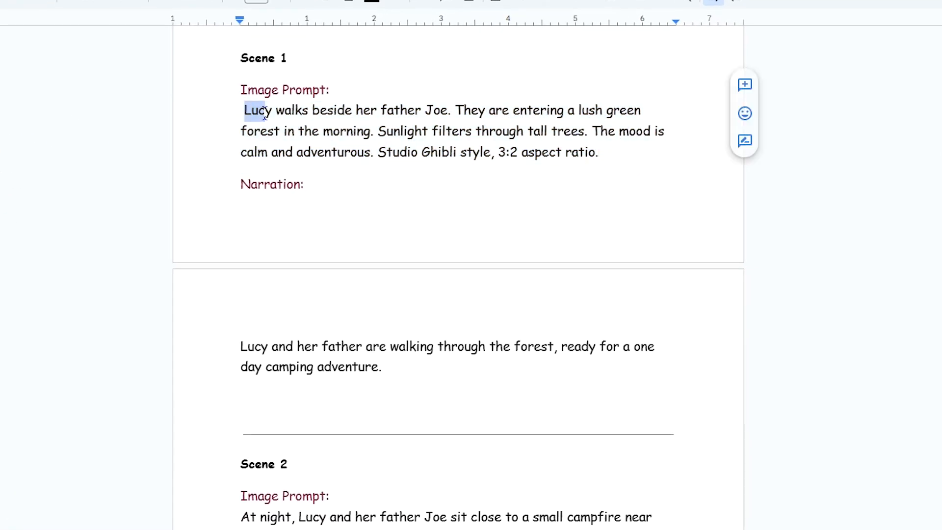
pyautogui.doubleClick(436, 110)
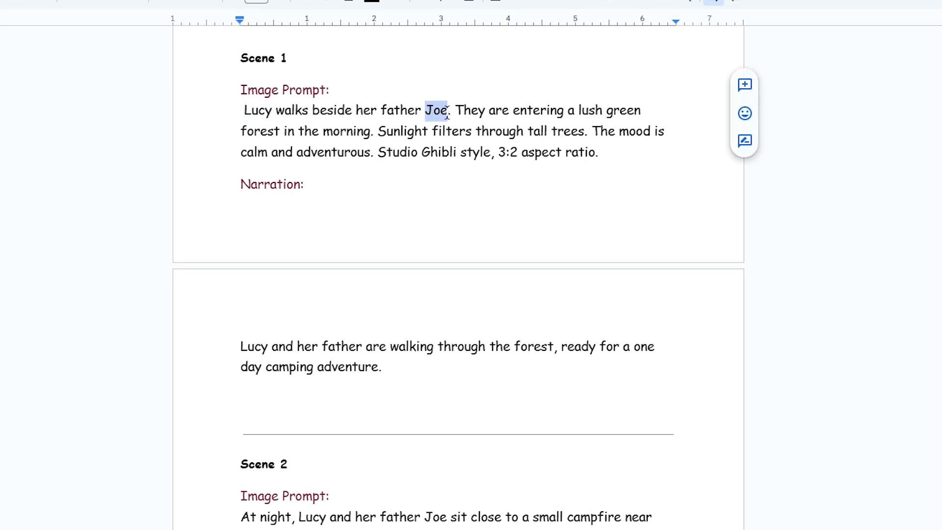
pyautogui.click(455, 110)
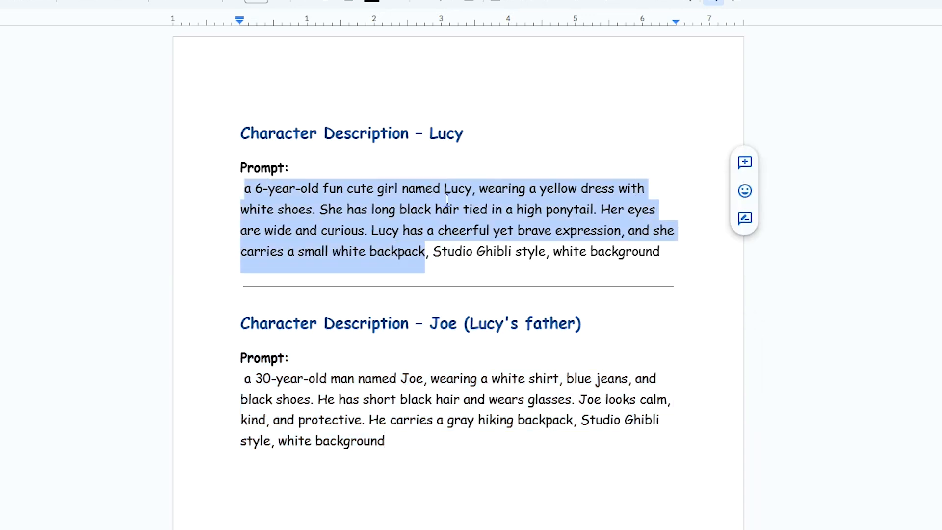
pyautogui.scroll(-3)
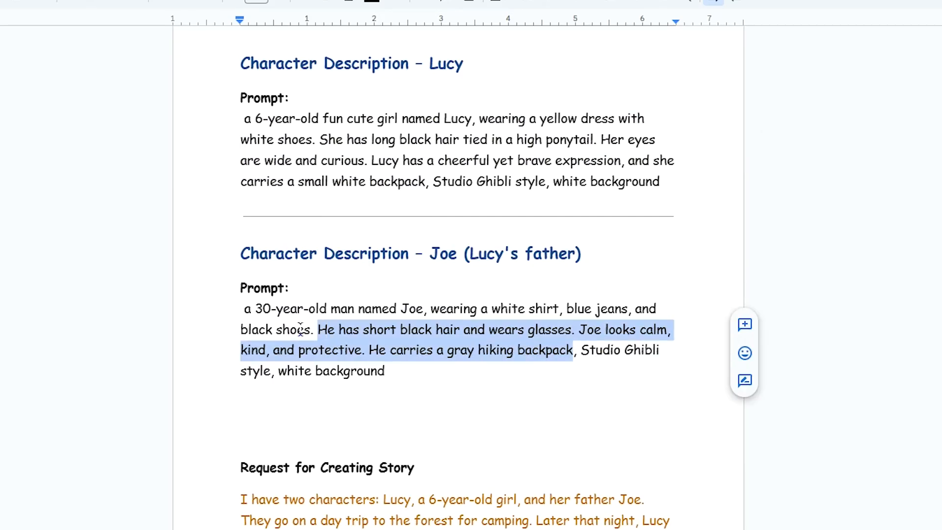
pyautogui.scroll(-3)
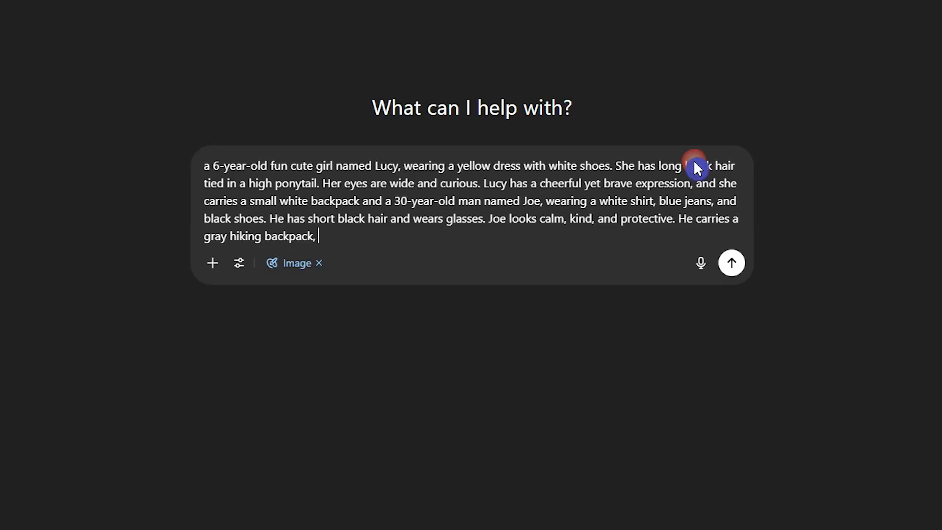
# - Request the Scene 1 image of Lucy walking beside Joe into a lush morning forest
pyautogui.write('Lucy walks beside her father Joe. They are entering a lush green forest in the morning. Sunlight filters through tall trees. The mood is calm and adventurous. Studio Ghibli style, 3:2 aspect ratio.')
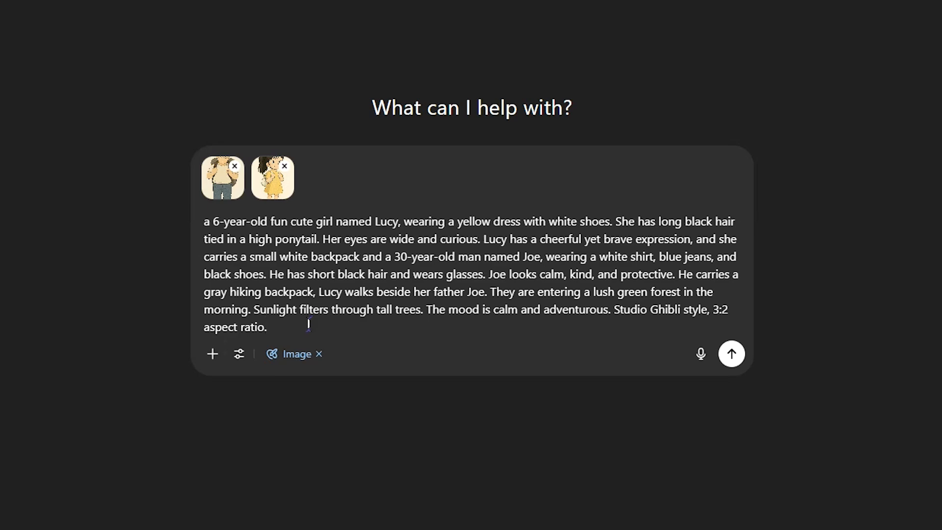
pyautogui.click(731, 353)
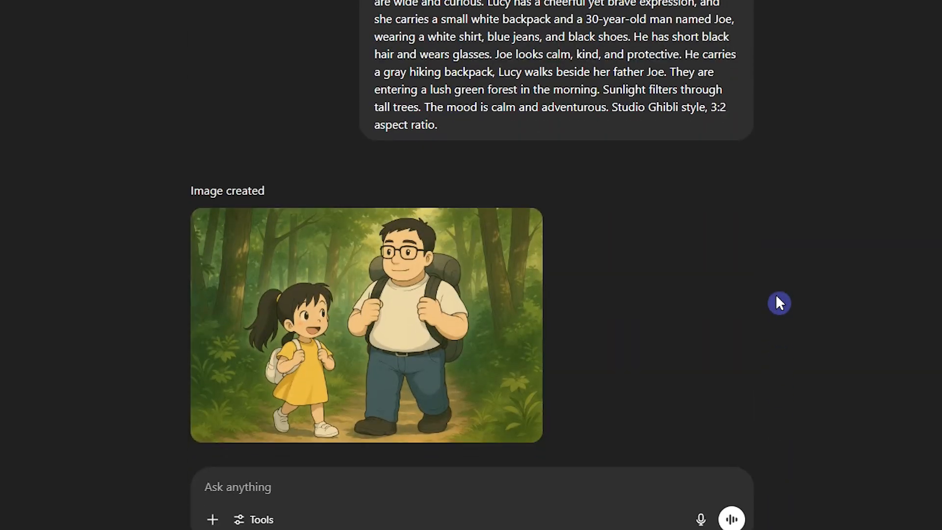
pyautogui.moveTo(402, 321)
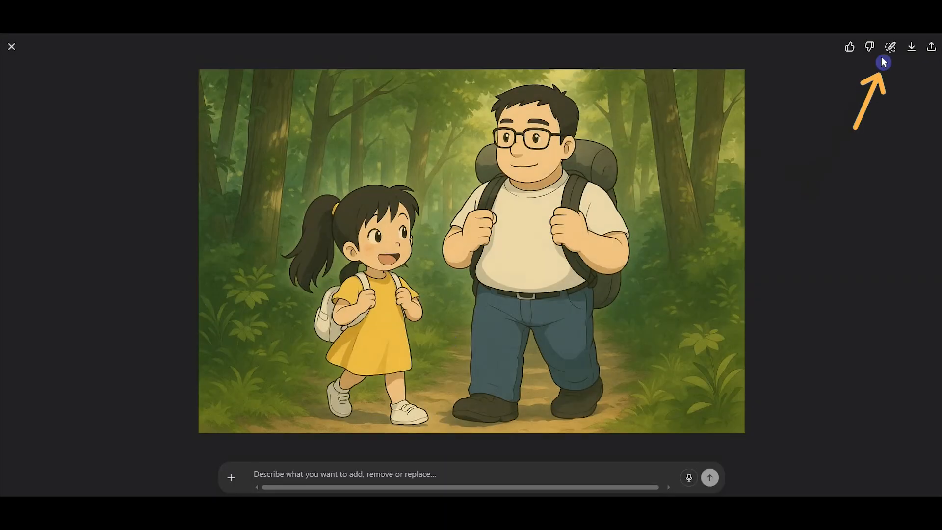
pyautogui.click(889, 46)
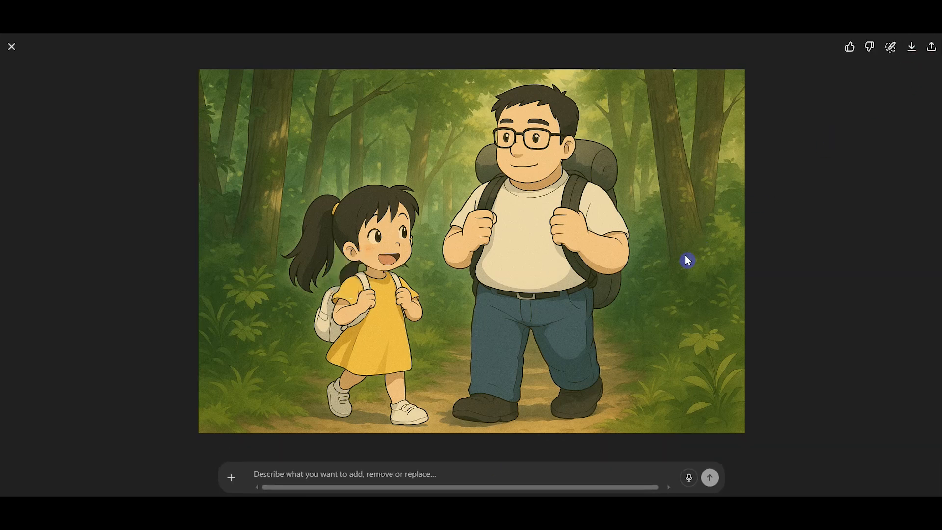
pyautogui.click(11, 46)
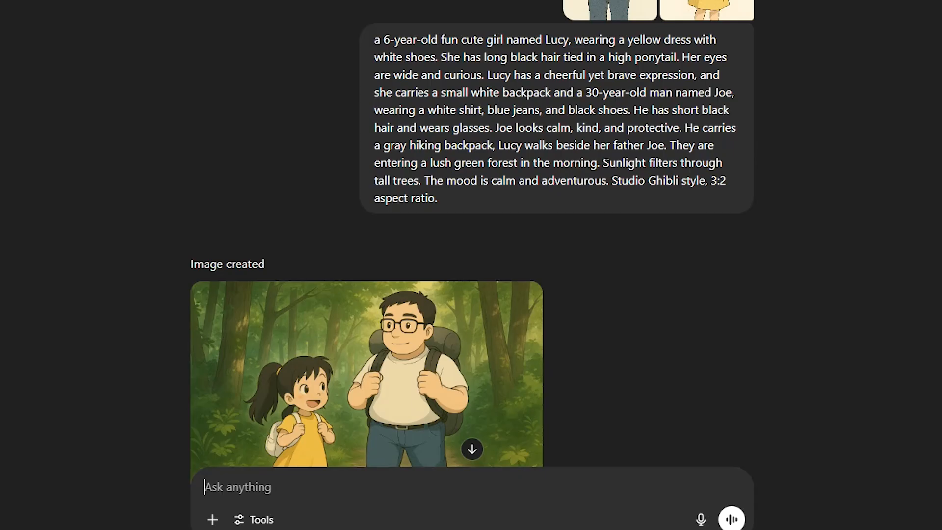
pyautogui.scroll(-3)
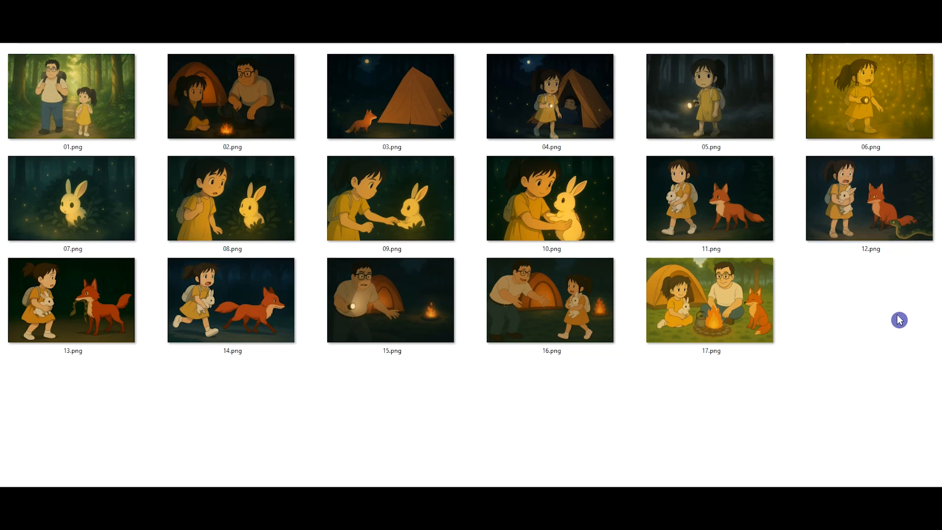
pyautogui.moveTo(492, 382)
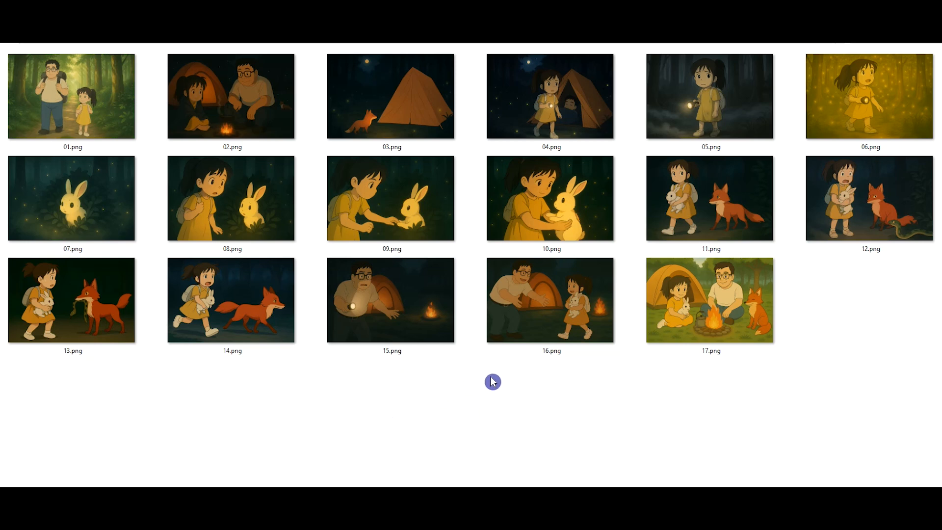
pyautogui.moveTo(492, 388)
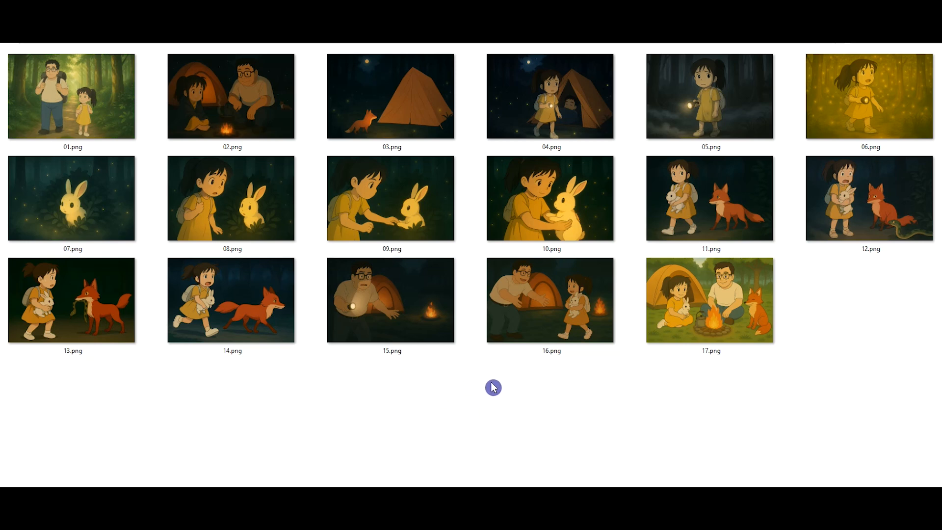
# - Show the folder holding the scene images 01.png through 17.png
pyautogui.click(391, 199)
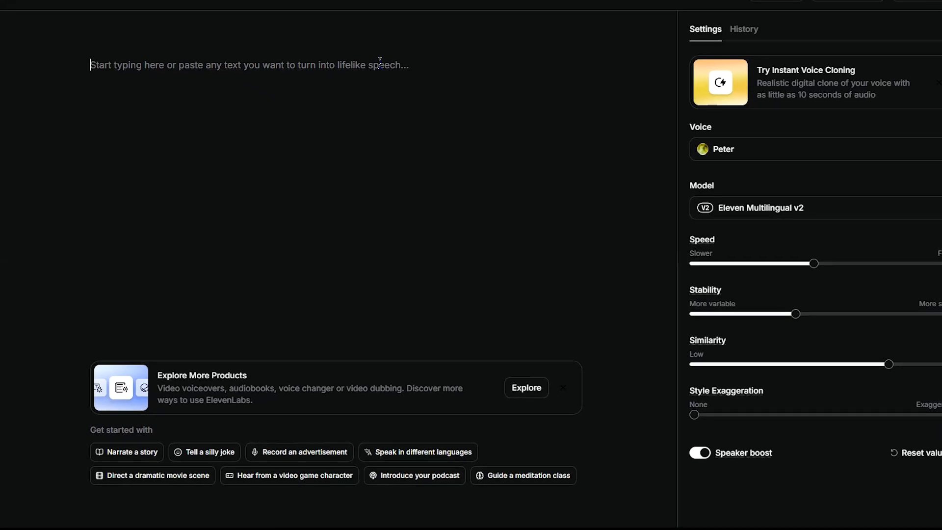
pyautogui.moveTo(461, 66)
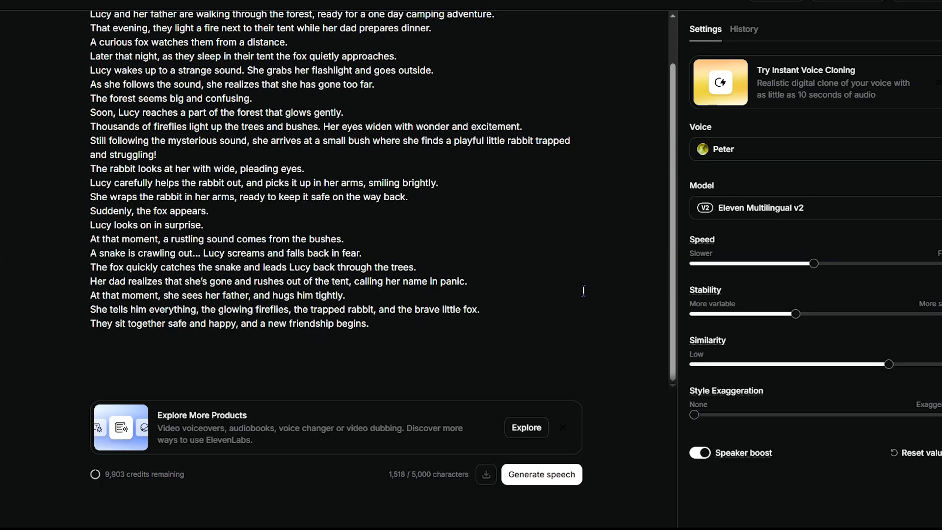
# - Load the full Lucy and Joe story into ElevenLabs text-to-speech at speed 0.88
pyautogui.click(721, 150)
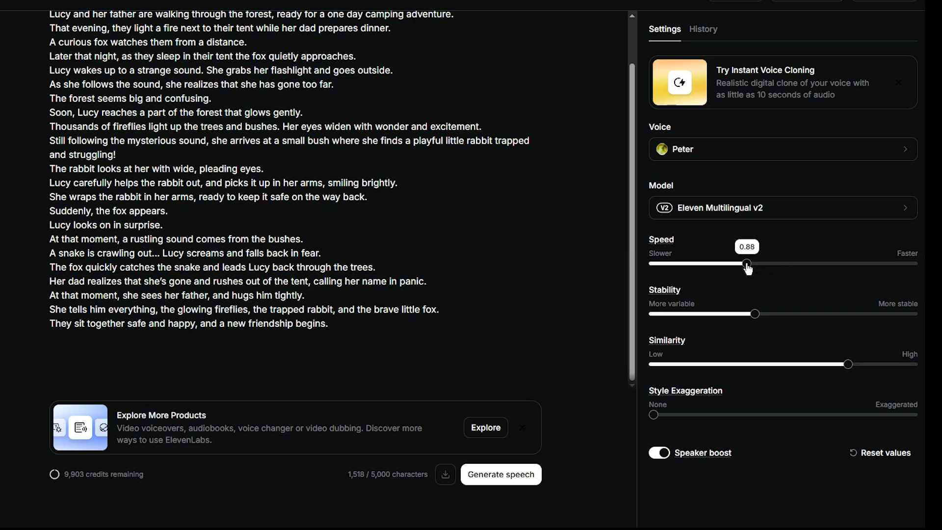
pyautogui.moveTo(500, 474)
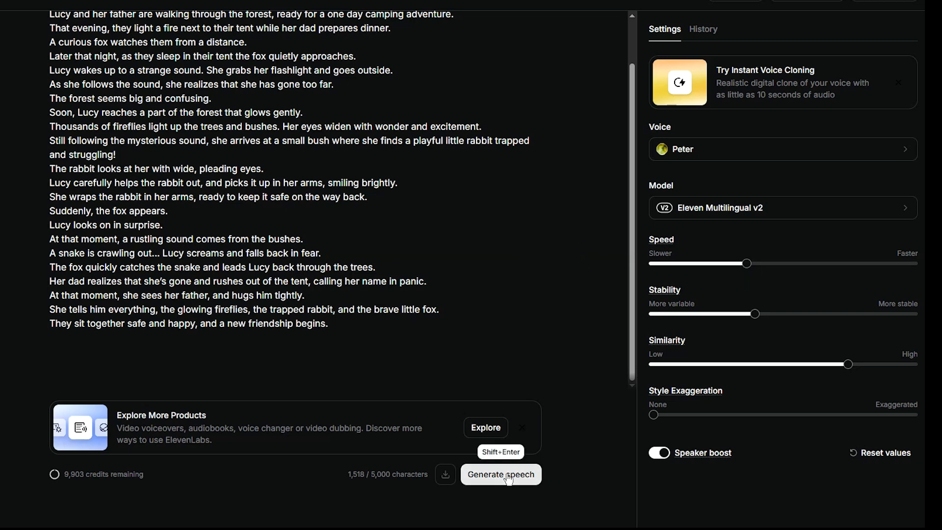
pyautogui.moveTo(606, 470)
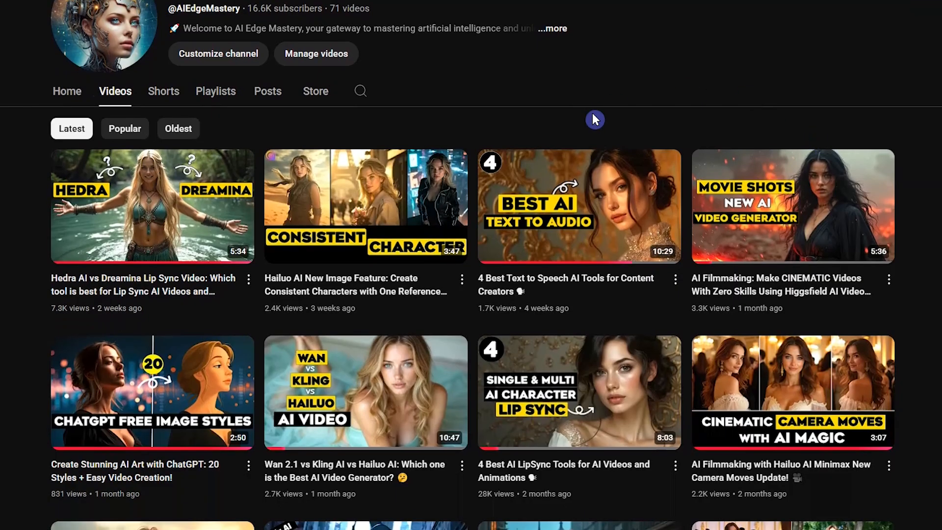
pyautogui.moveTo(578, 206)
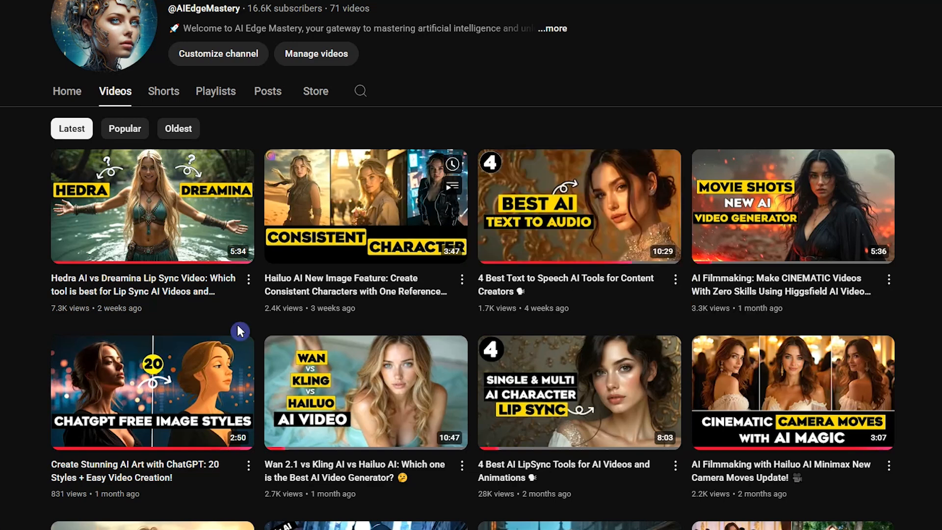
pyautogui.scroll(-3)
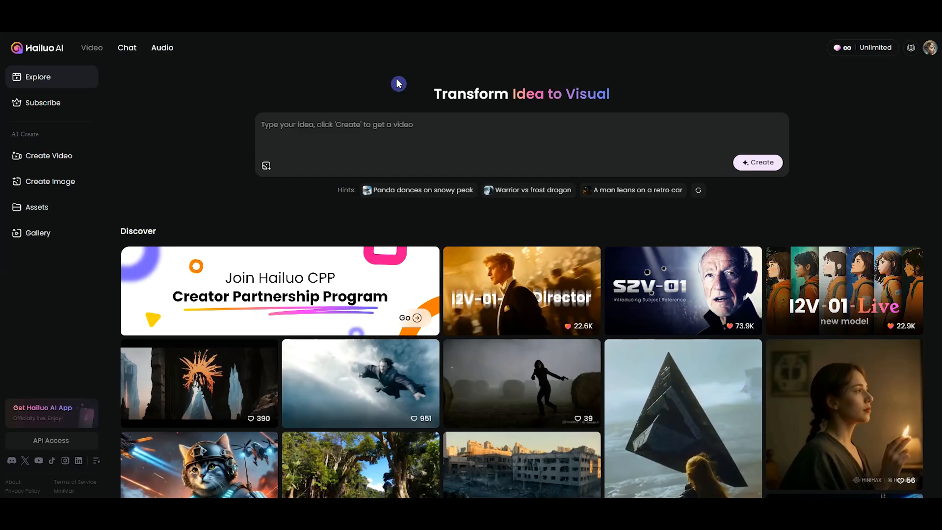
pyautogui.moveTo(81, 150)
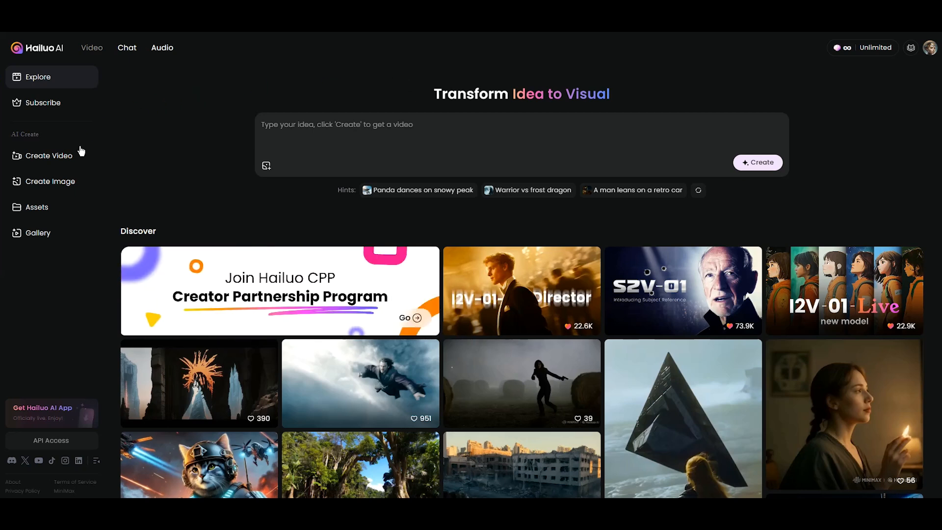
pyautogui.moveTo(84, 160)
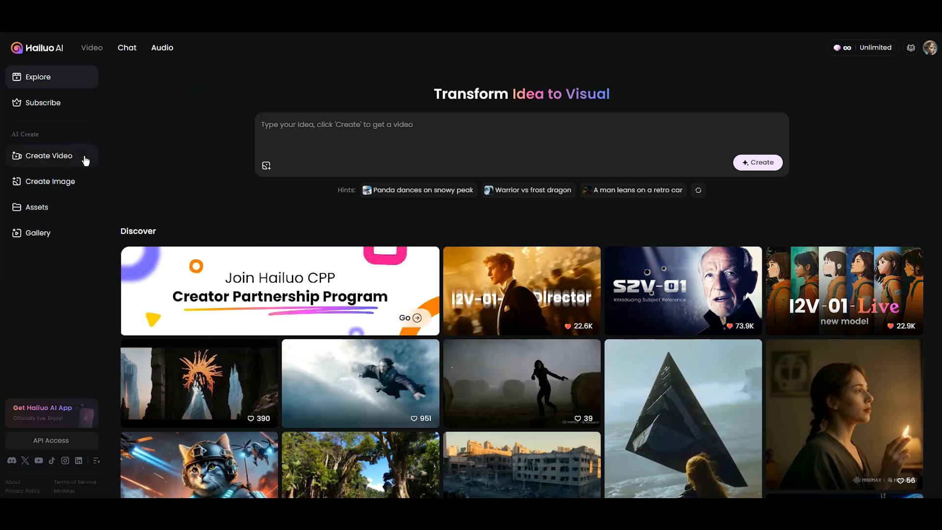
# - Open Hailuo AI's video creator in I2V image-to-video mode
pyautogui.click(48, 155)
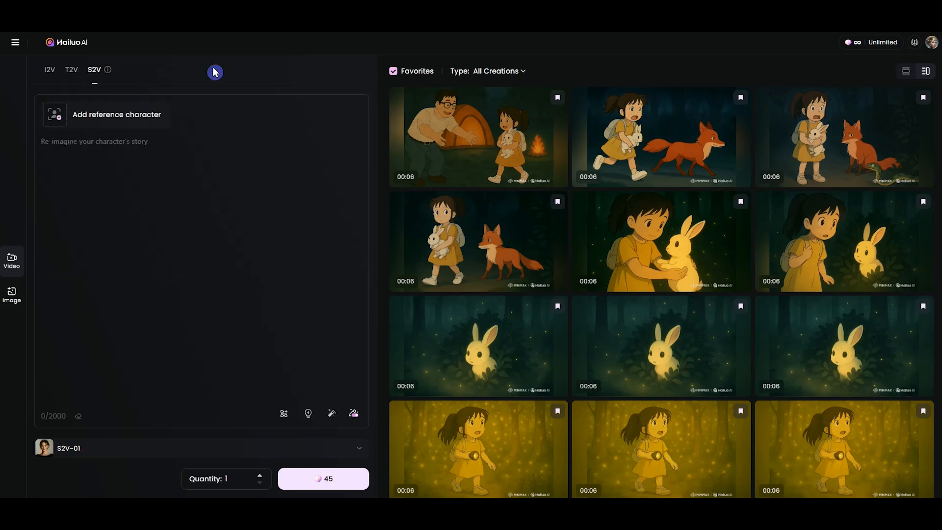
pyautogui.click(49, 70)
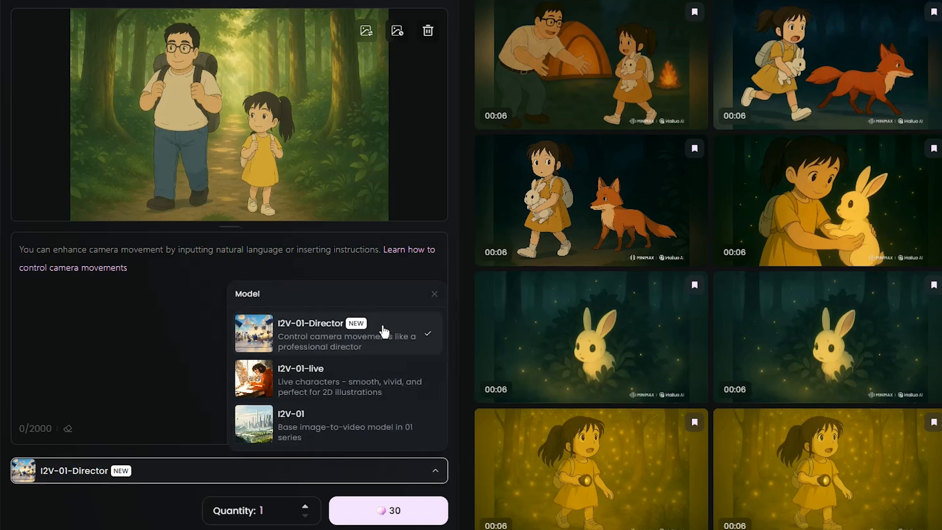
pyautogui.moveTo(385, 384)
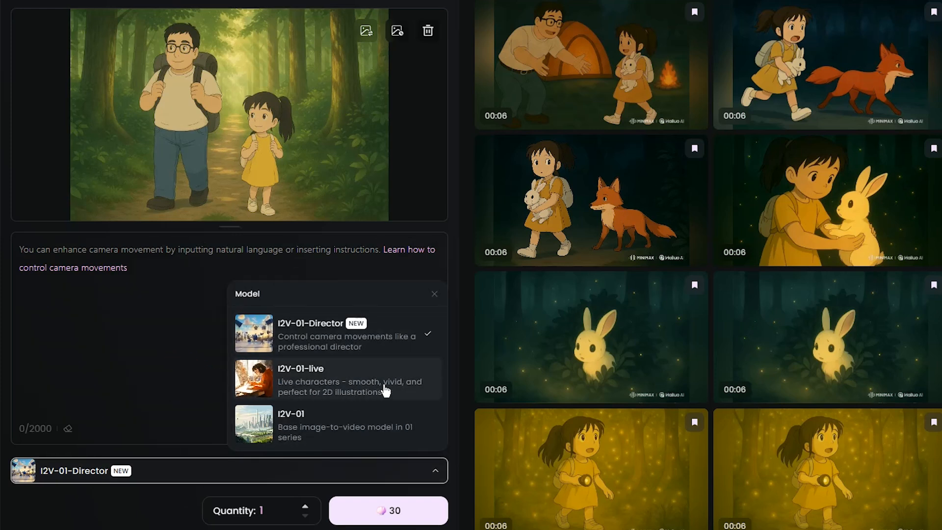
# - Add a Pan right camera movement to the forest-walk clip
pyautogui.click(371, 425)
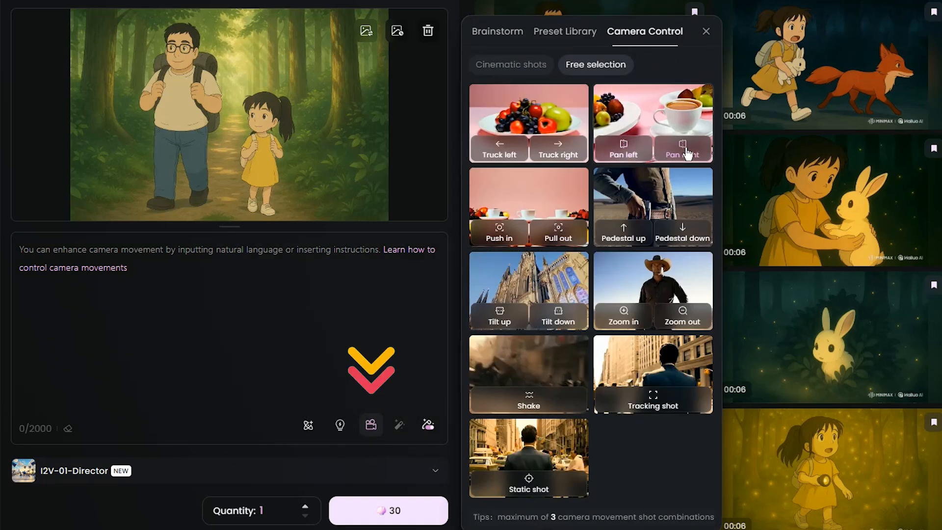
pyautogui.click(511, 65)
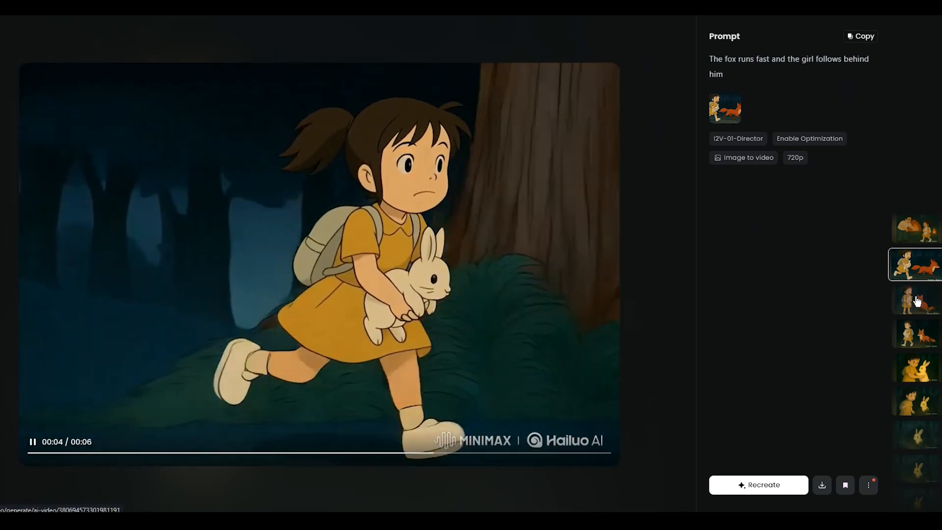
# - Play the generated fox clip and the glowing rabbit clips from the side strip
pyautogui.click(916, 299)
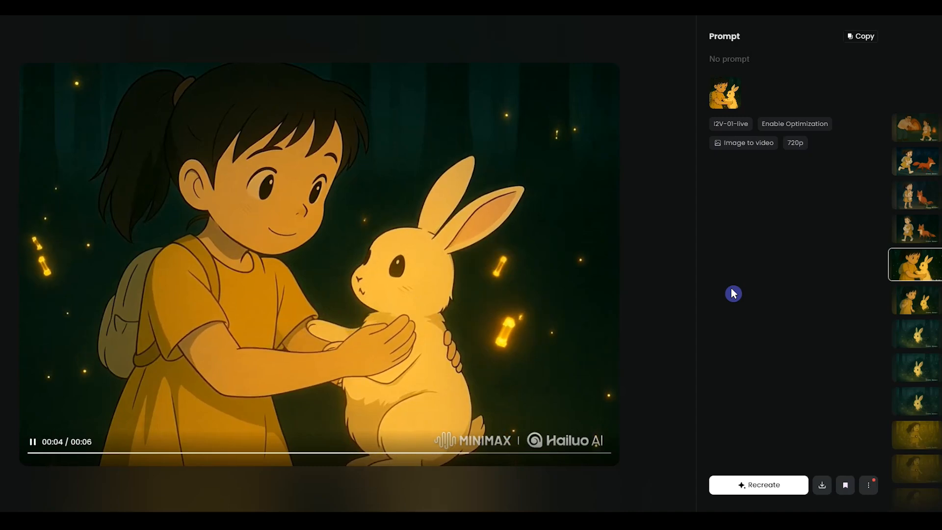
pyautogui.click(916, 264)
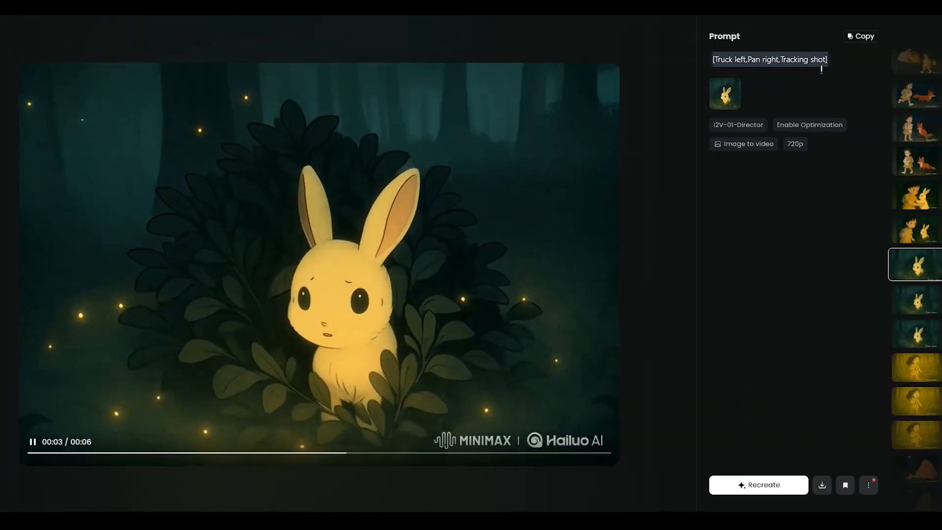
pyautogui.click(915, 264)
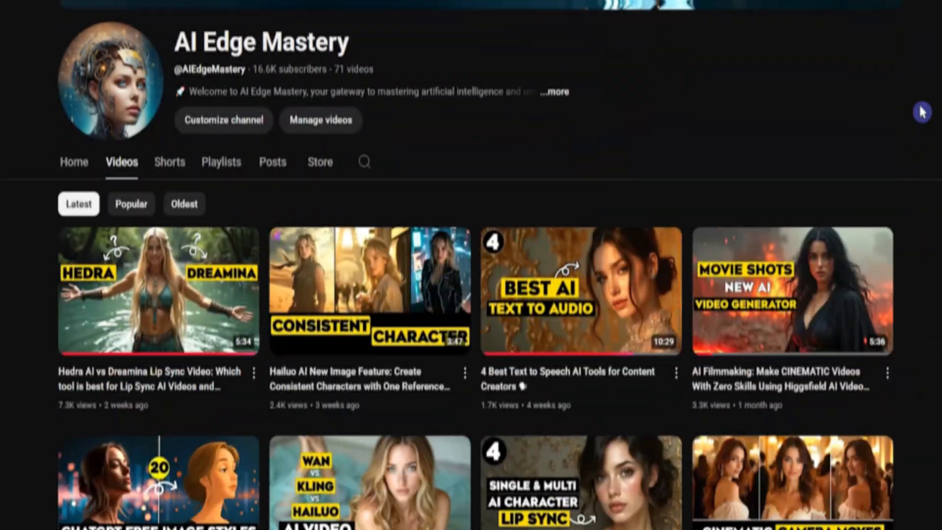
pyautogui.scroll(-3)
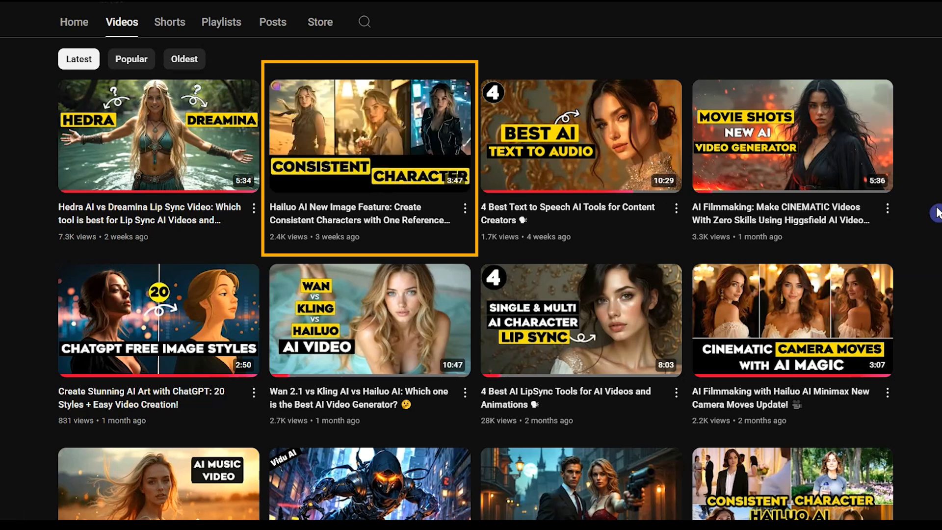
pyautogui.scroll(-3)
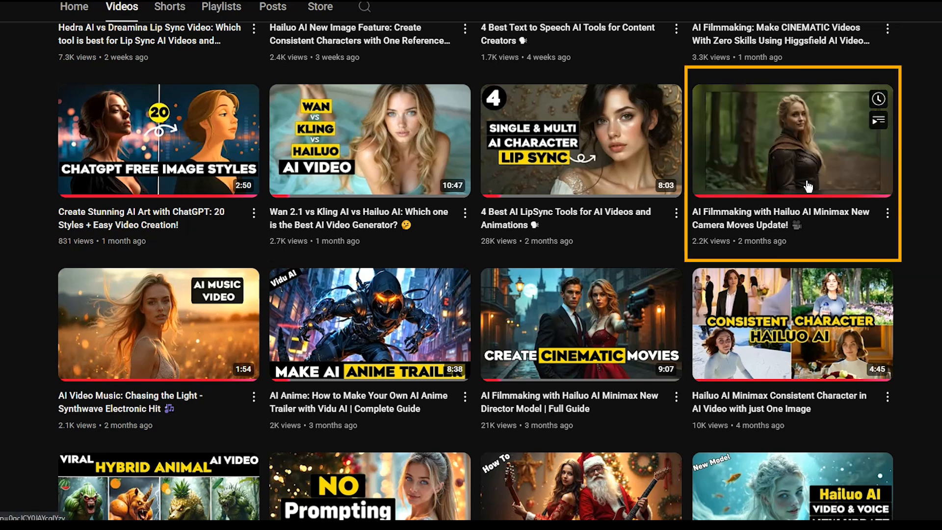
pyautogui.scroll(-3)
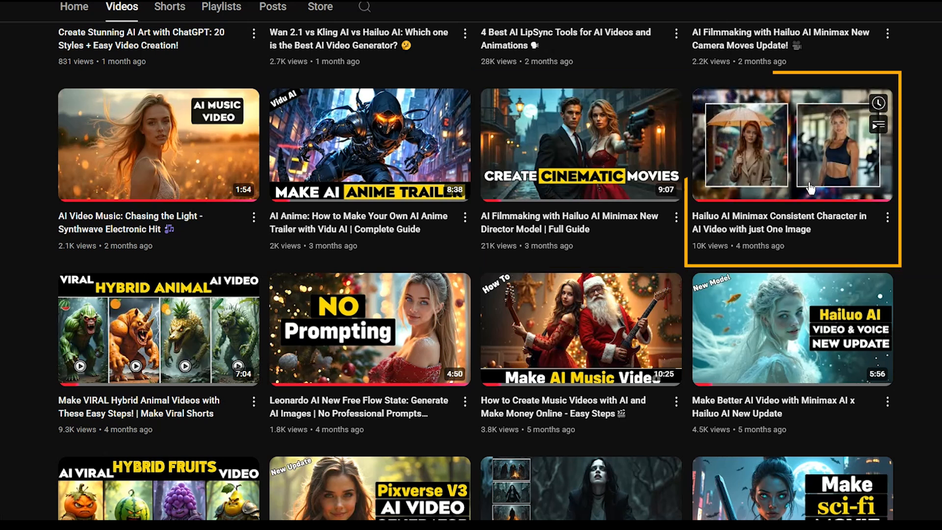
pyautogui.moveTo(912, 217)
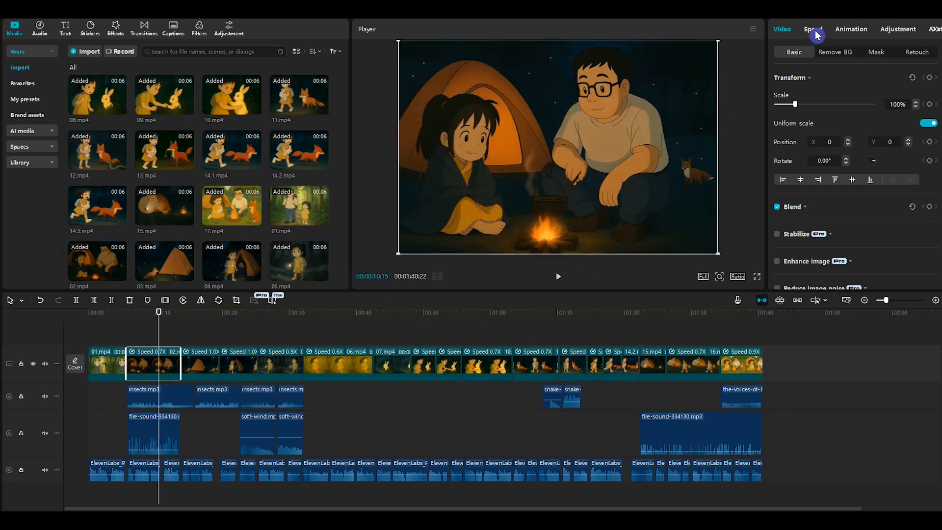
pyautogui.click(813, 29)
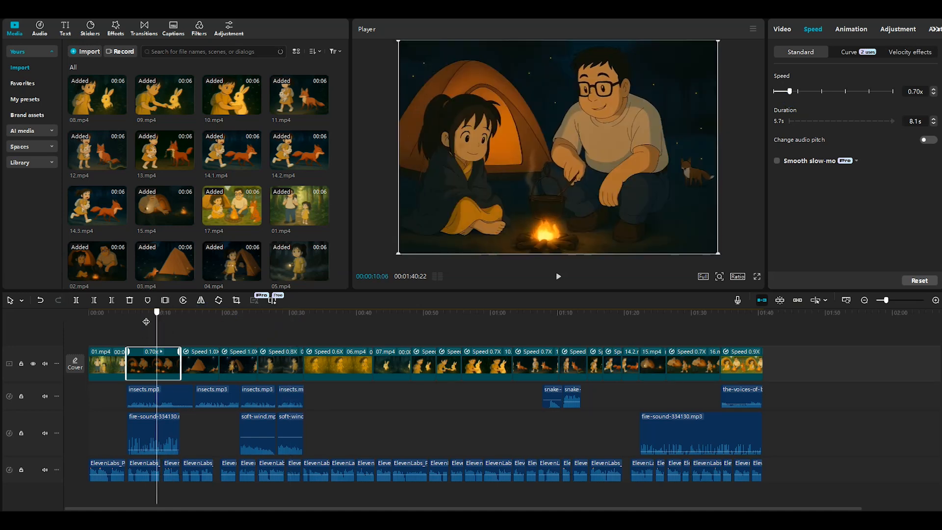
pyautogui.click(158, 396)
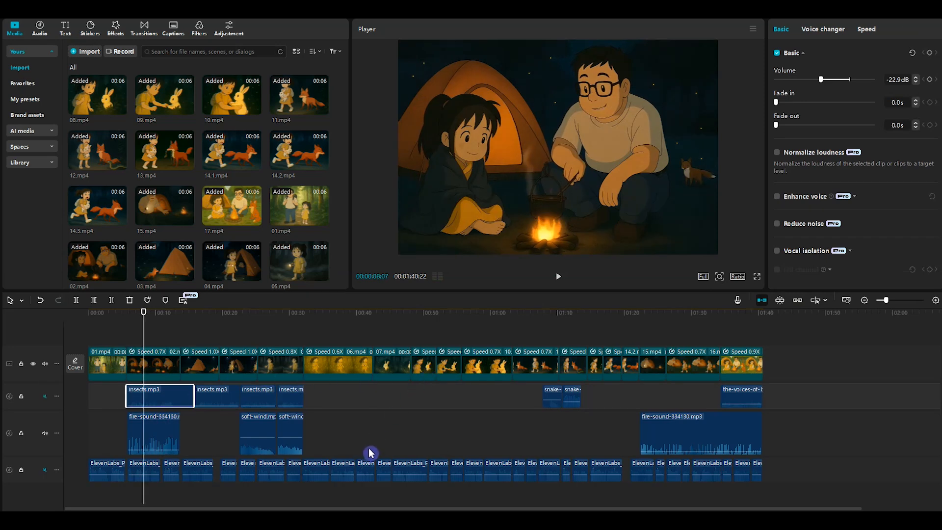
pyautogui.moveTo(199, 215)
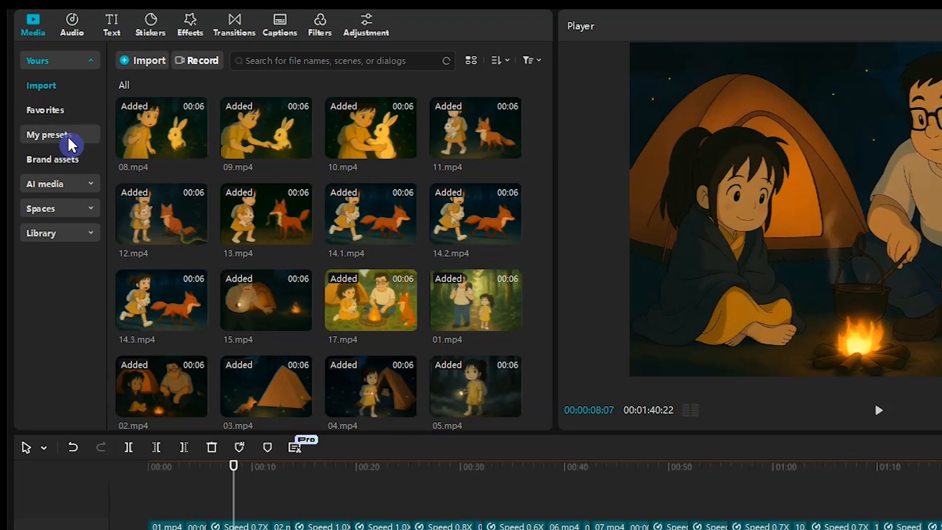
# - Browse CapCut's trending sound effects and the music categories in the Audio library
pyautogui.click(71, 24)
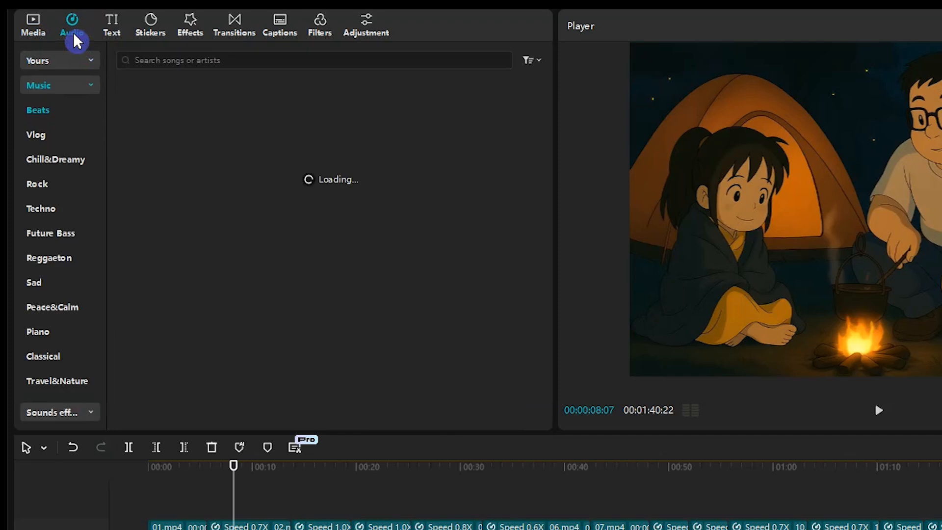
pyautogui.click(52, 412)
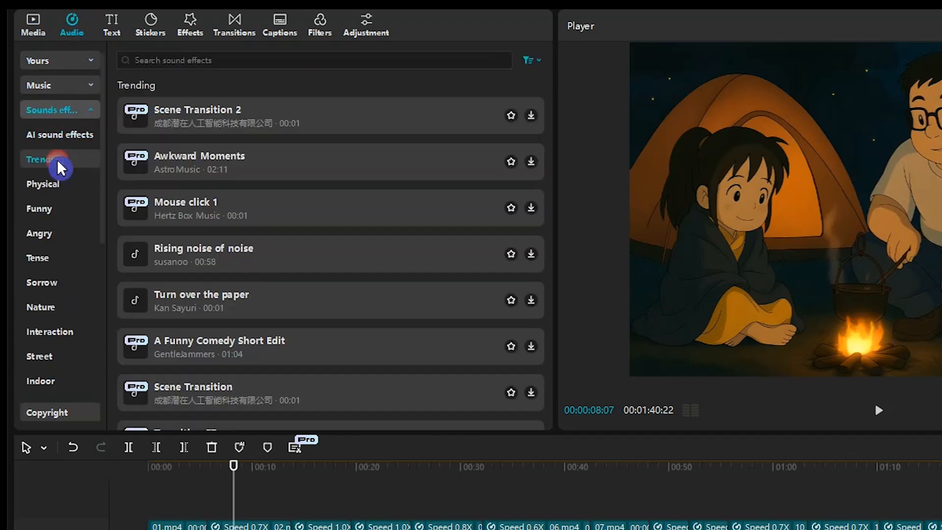
pyautogui.click(51, 110)
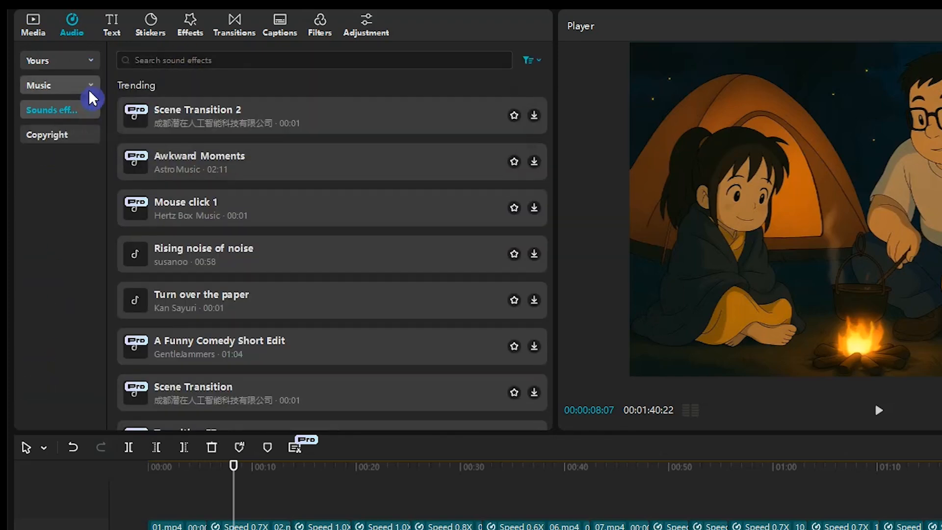
pyautogui.click(38, 85)
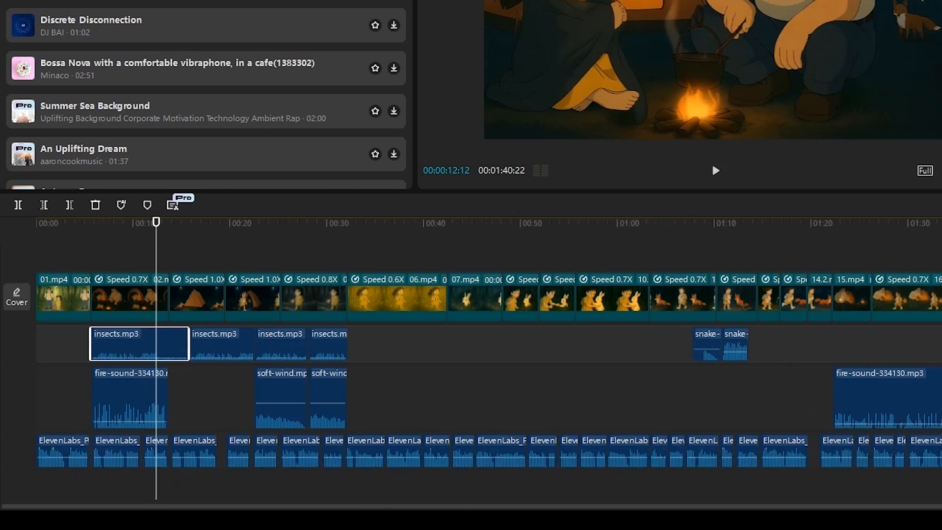
# - Browse CapCut's transitions library, then open the trending video effects library
pyautogui.click(209, 18)
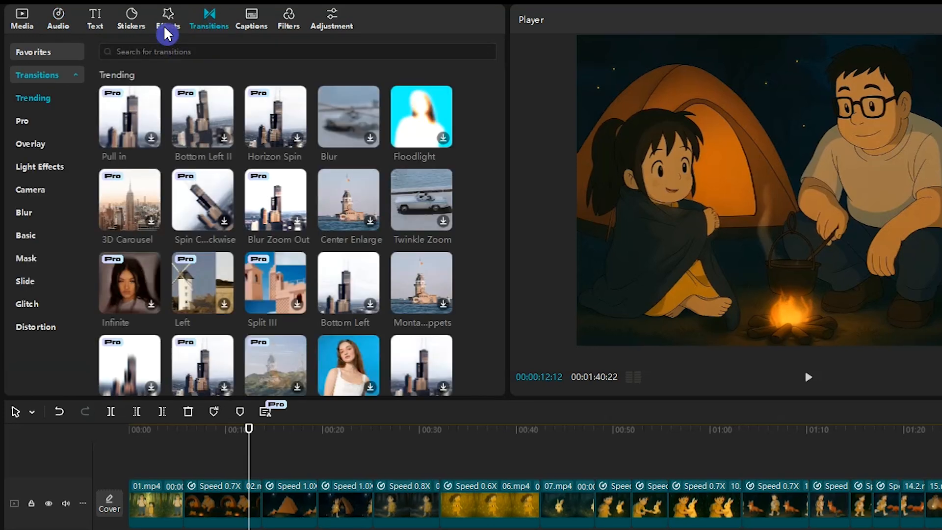
pyautogui.click(167, 15)
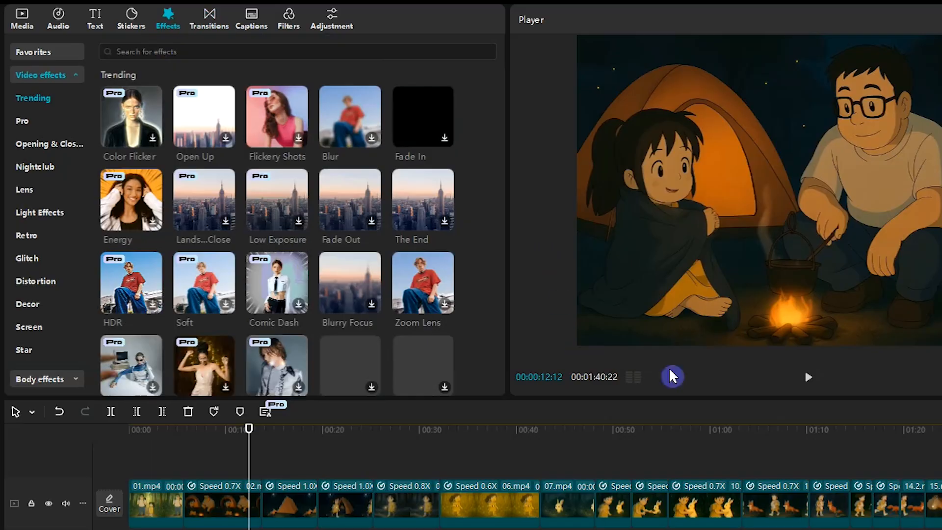